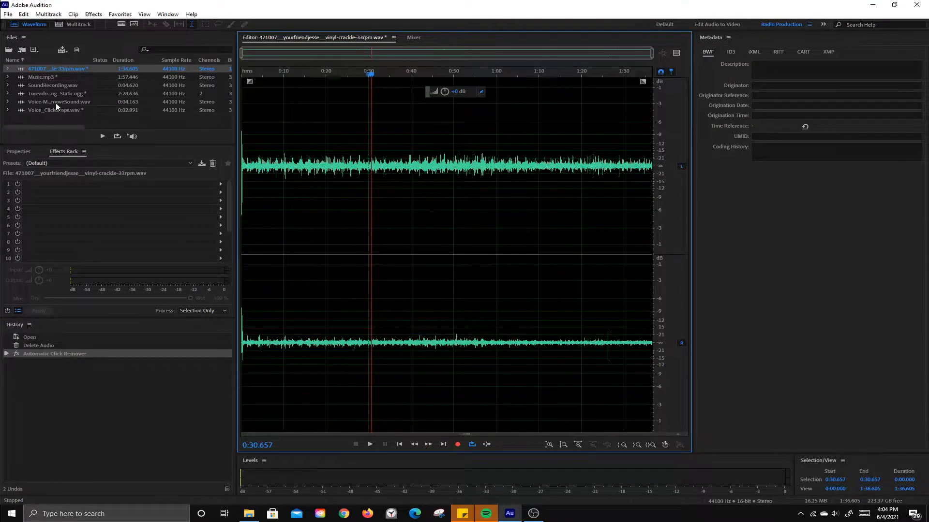
Load Voice-Music_RemoveSound.wav and audition the cough spike near the 3-second mark
double_click(59, 101)
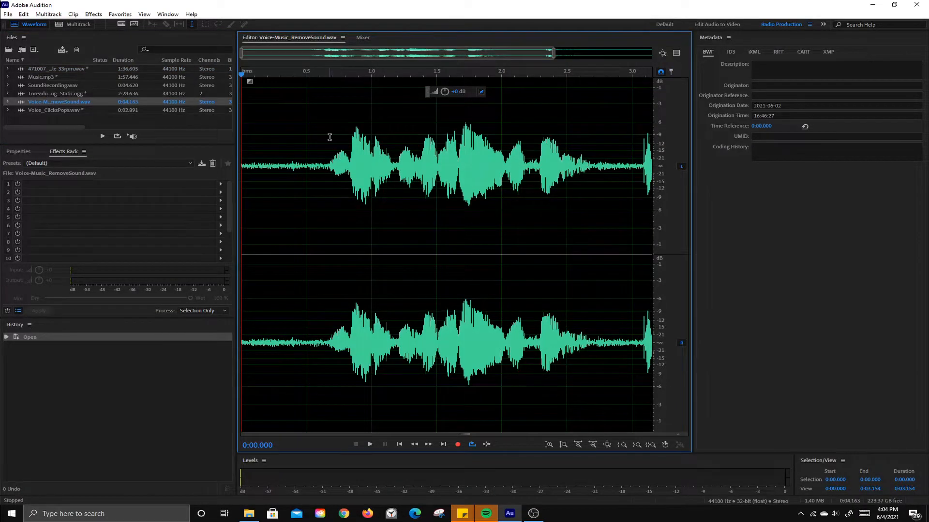
left_click(369, 444)
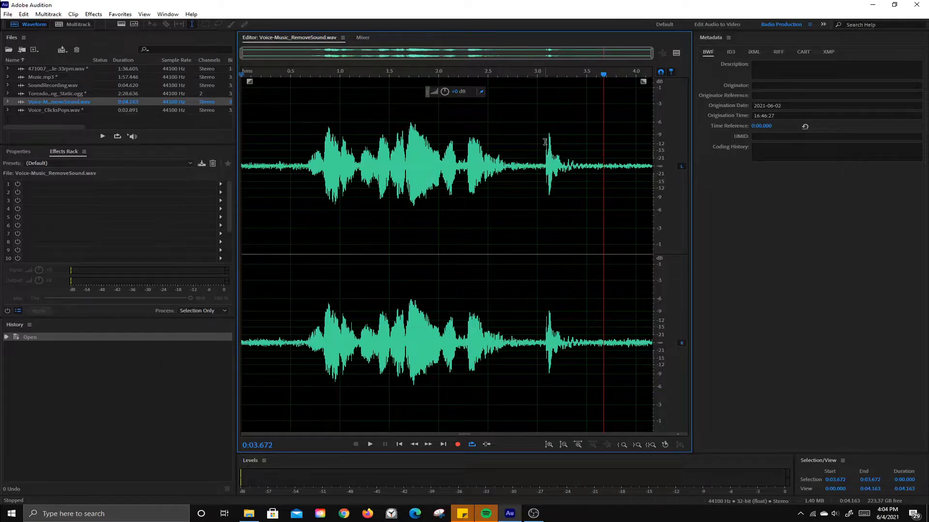
mouse_move(568, 161)
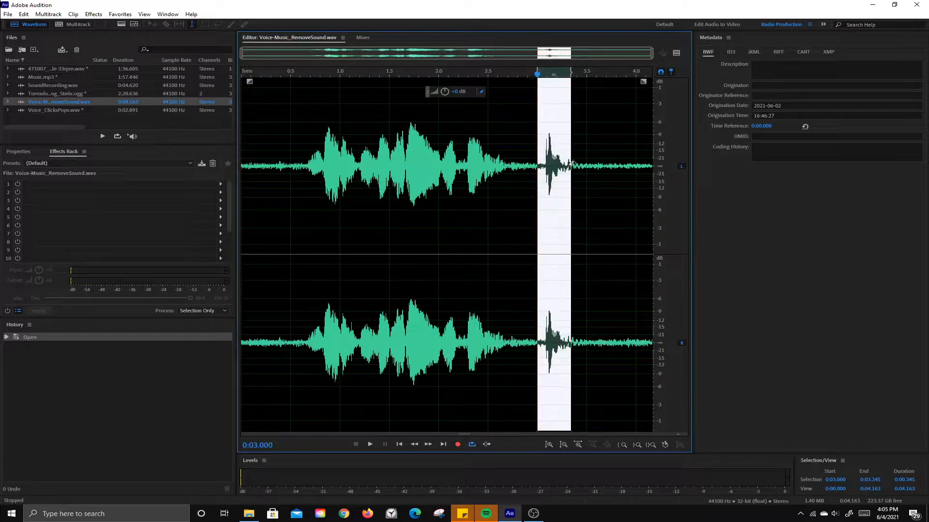
key("Delete")
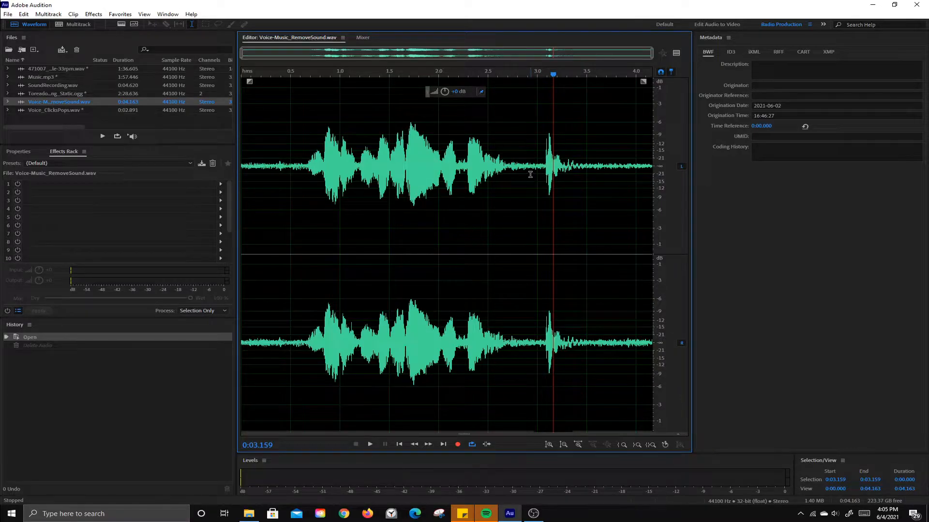
mouse_move(117, 17)
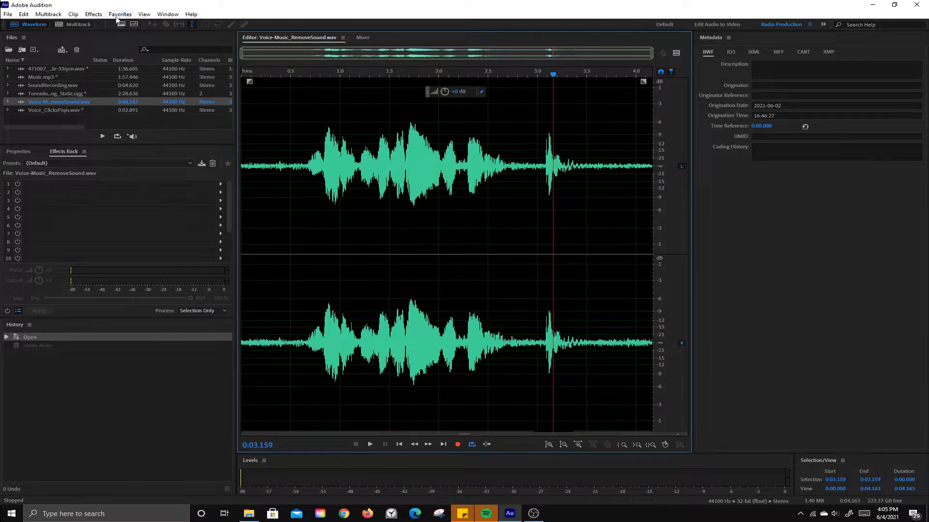
Toggle the spectral frequency display on and play from just before the cough band
left_click(122, 25)
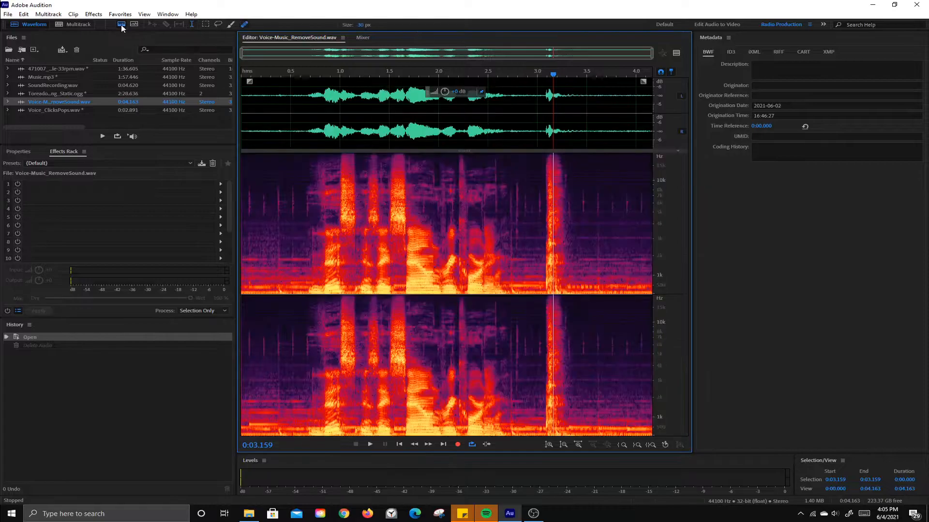
left_click(121, 24)
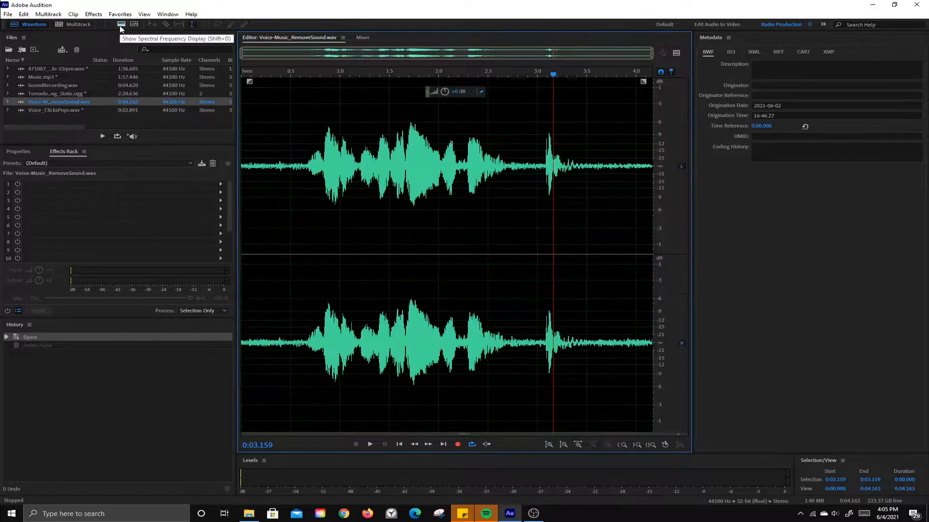
left_click(121, 24)
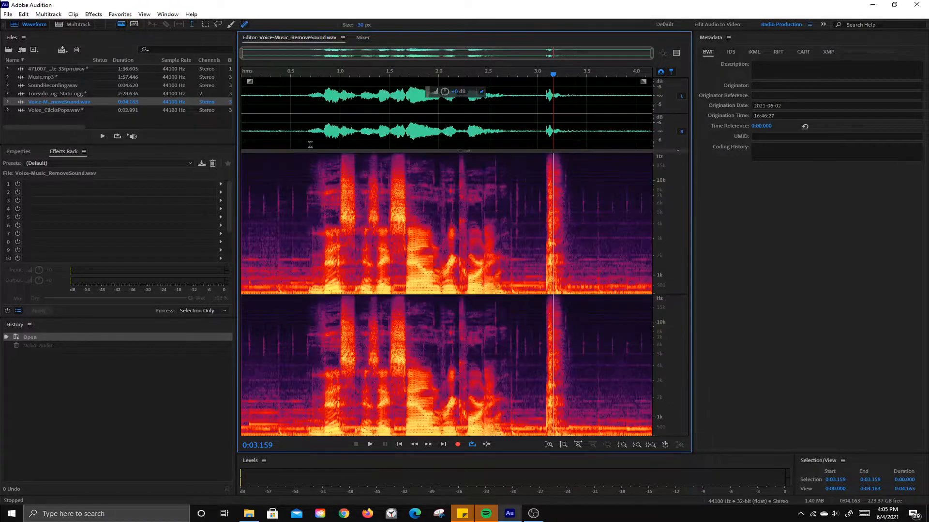
mouse_move(557, 204)
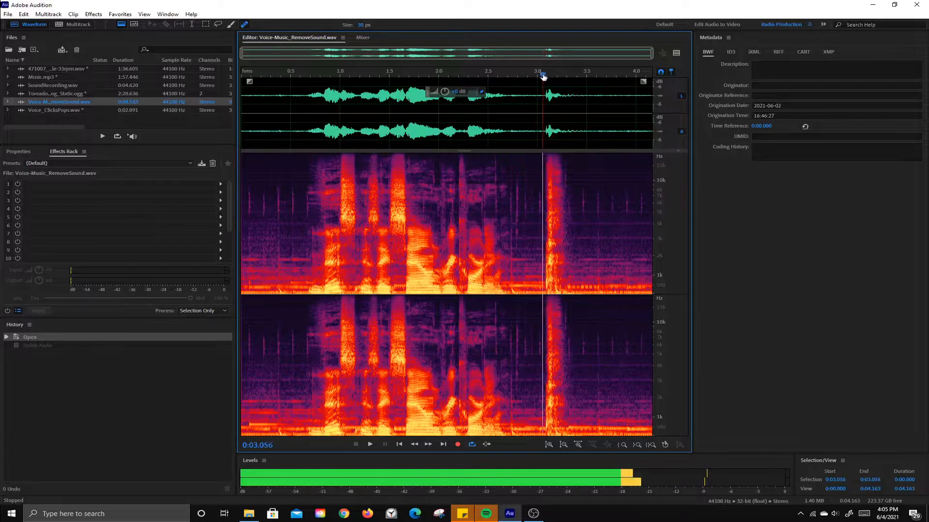
left_click(370, 444)
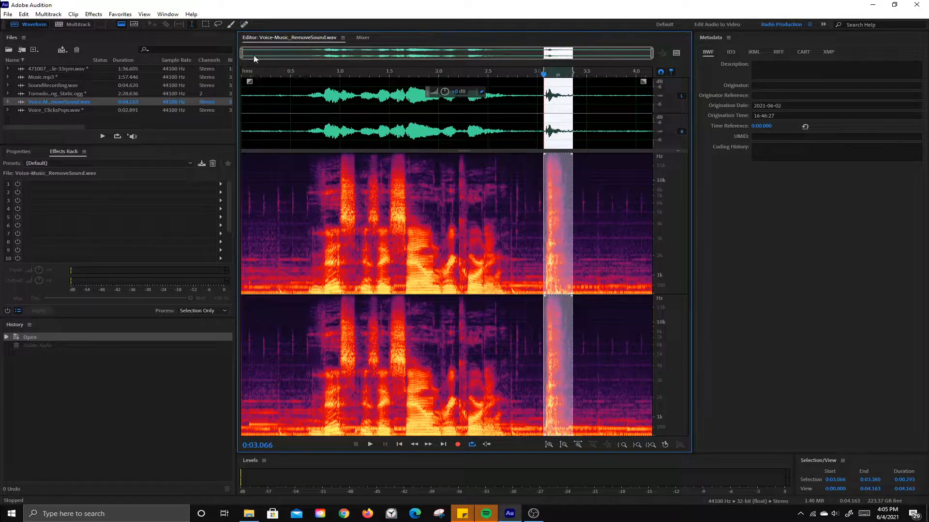
mouse_move(554, 233)
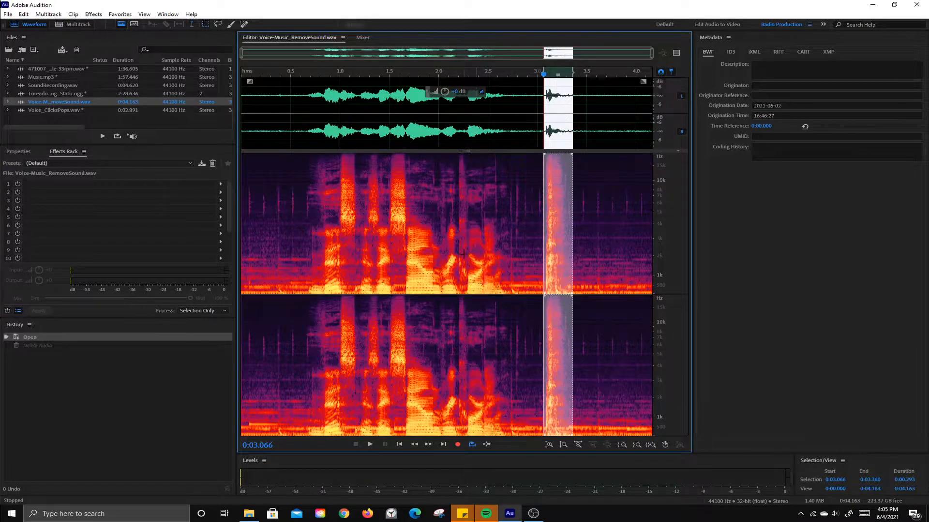
mouse_move(564, 188)
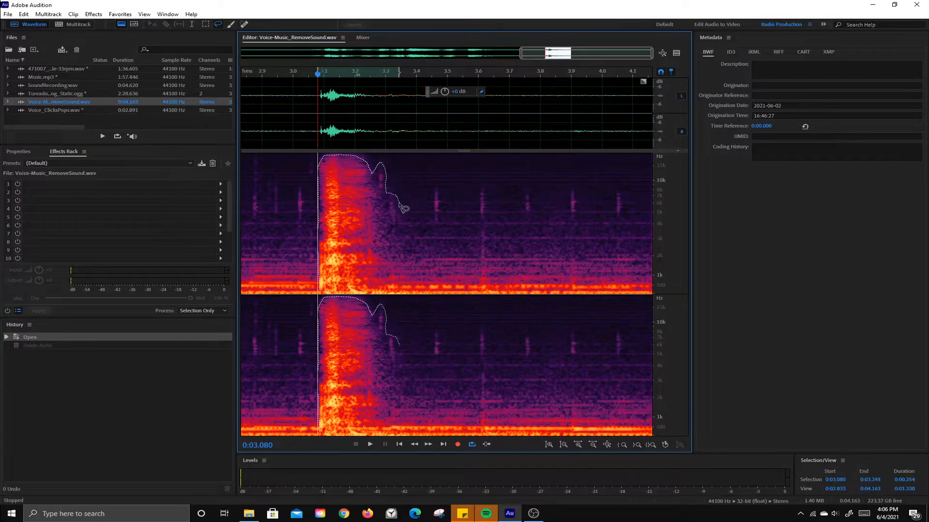
Brush a freehand selection over the cough band above the music line, both channels
left_click_drag(402, 207, 349, 299)
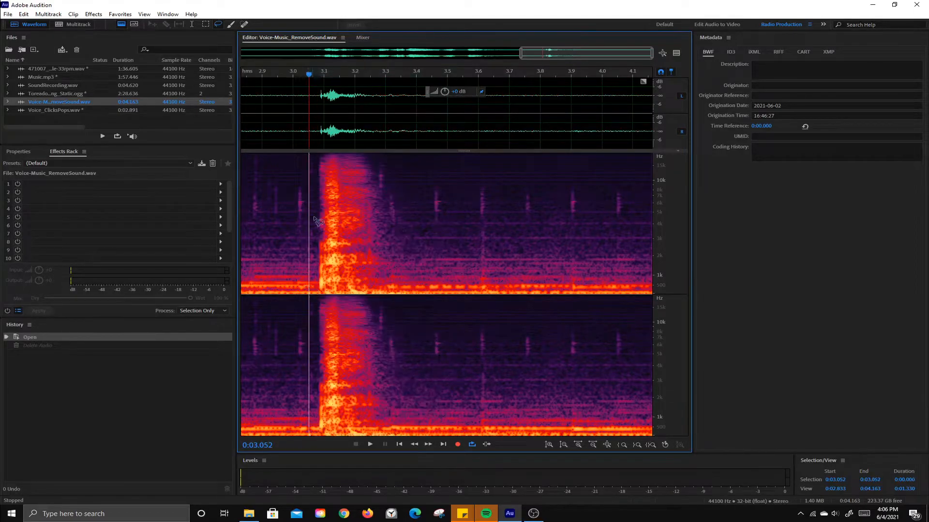
mouse_move(231, 24)
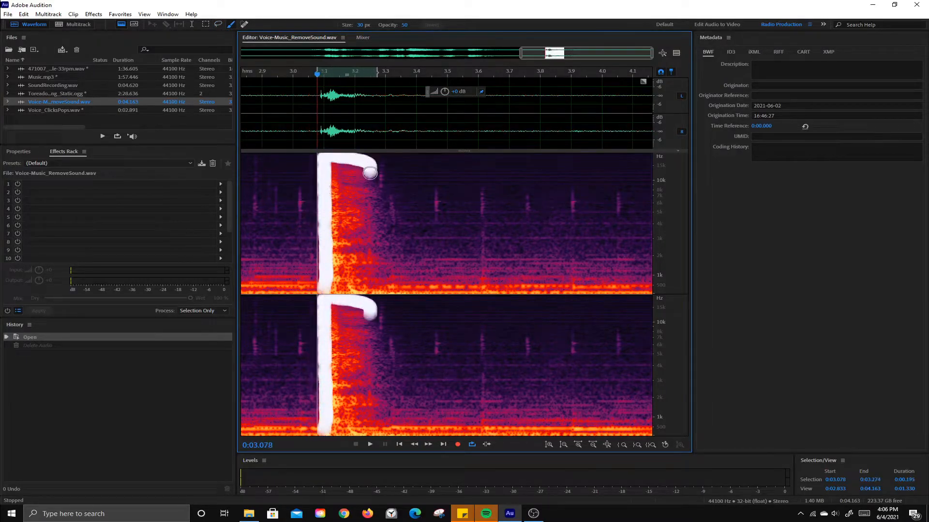
left_click_drag(371, 173, 388, 294)
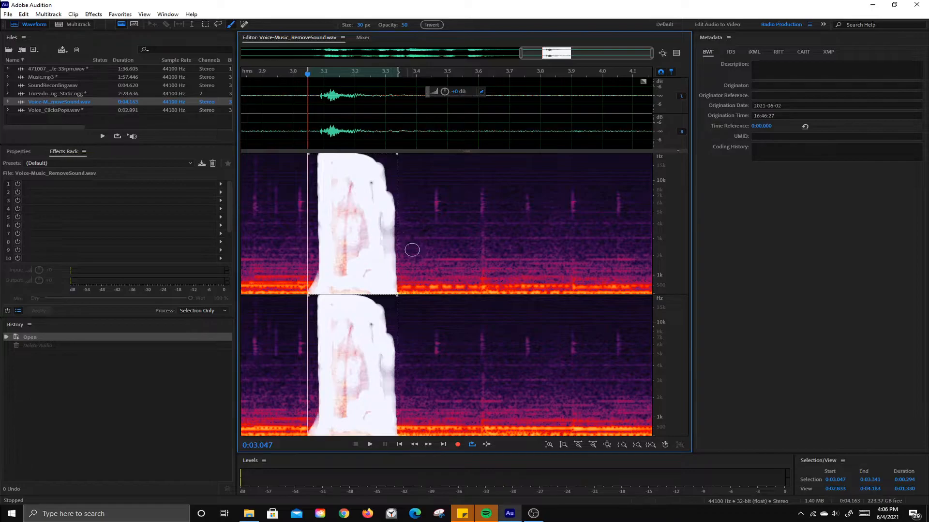
mouse_move(404, 242)
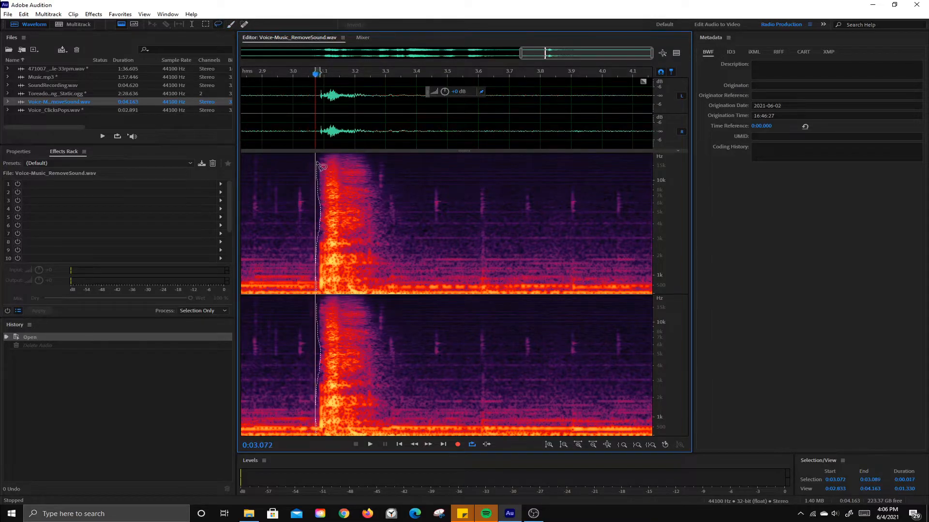
Enclose the cough band in a selection and apply Auto Heal Selection to it
left_click_drag(320, 165, 385, 165)
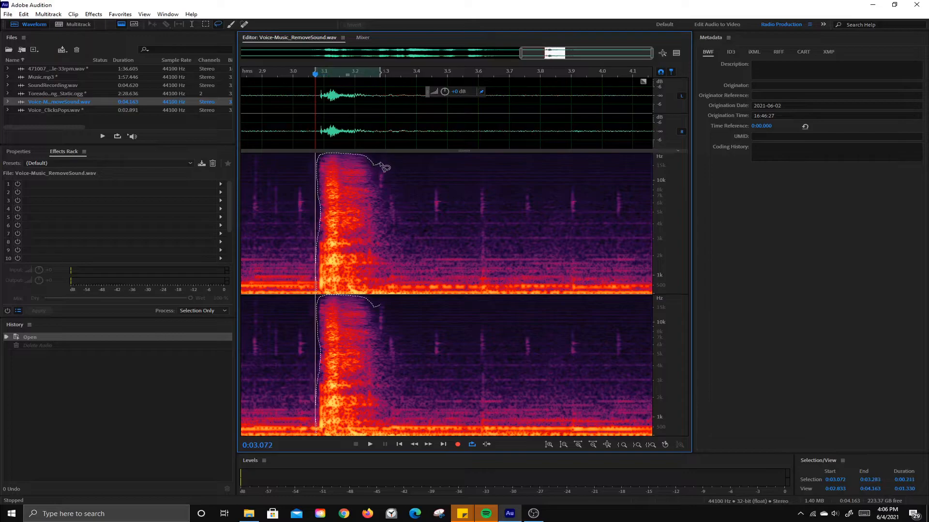
left_click_drag(382, 165, 397, 284)
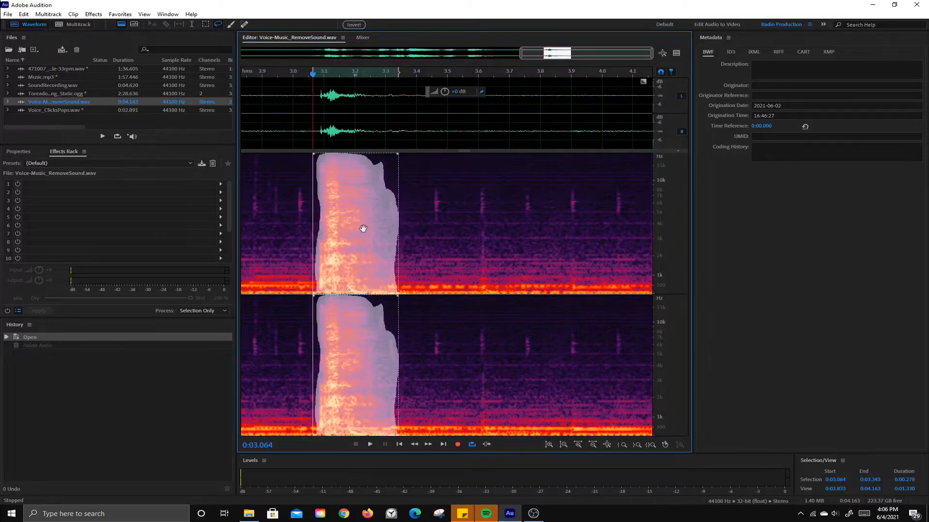
right_click(363, 228)
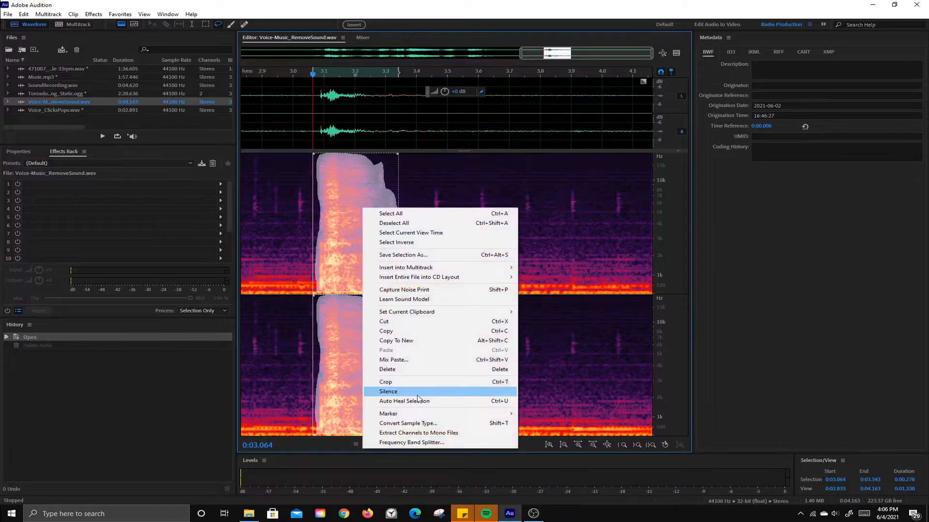
mouse_move(404, 400)
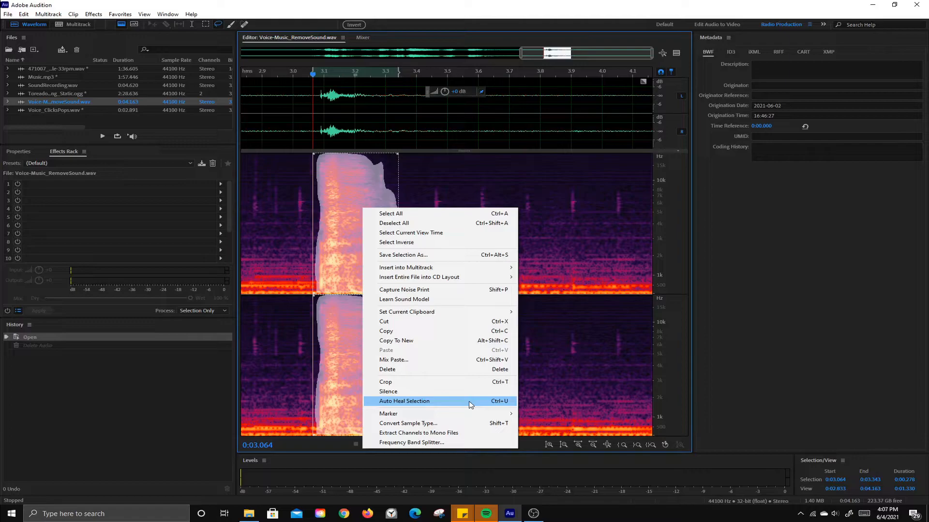
left_click(404, 400)
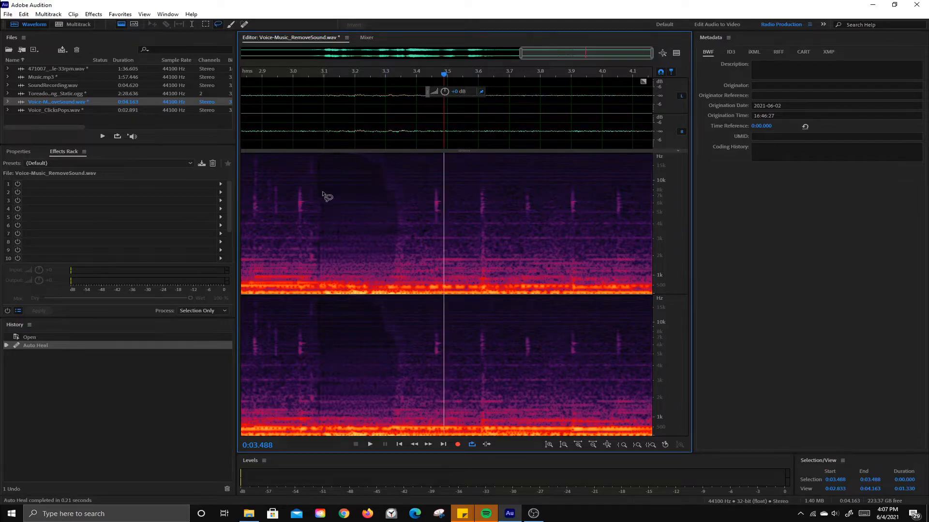
mouse_move(368, 294)
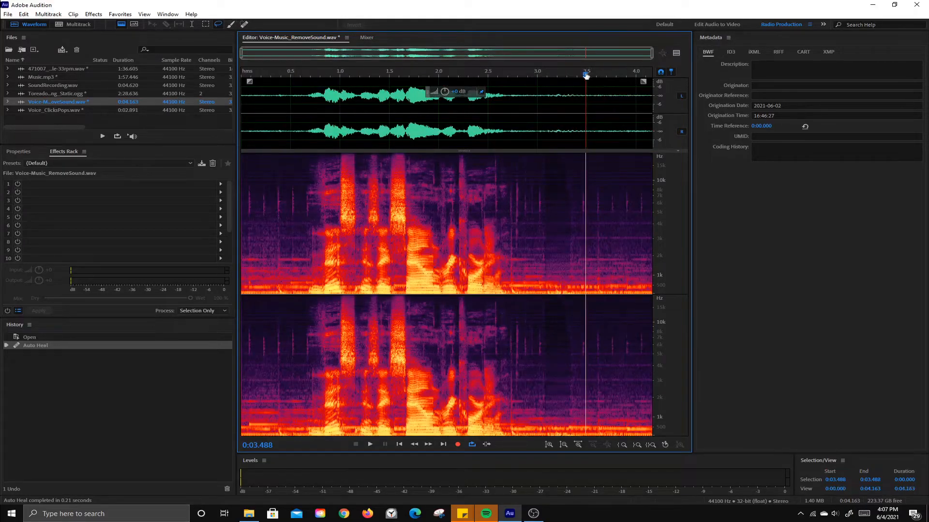
Play back the passage near 3.2 seconds to check the healed spot
left_click(369, 445)
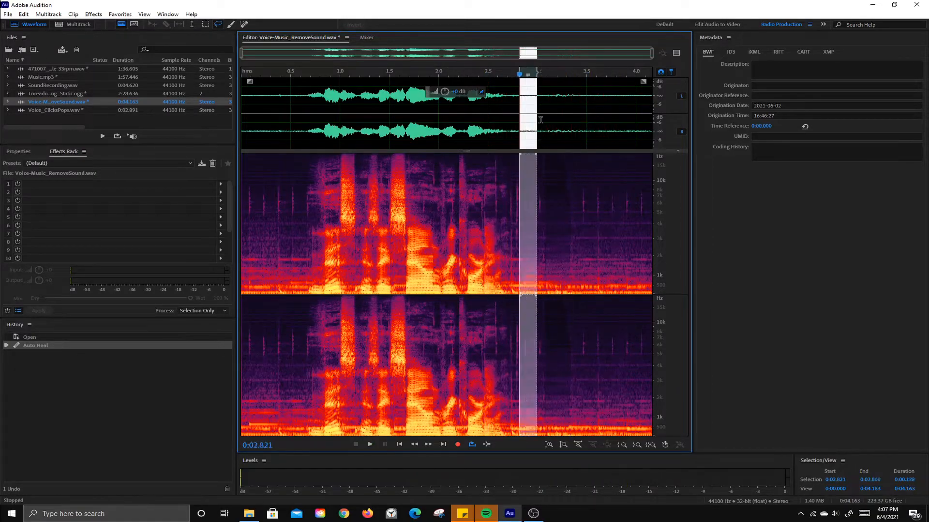
left_click(369, 444)
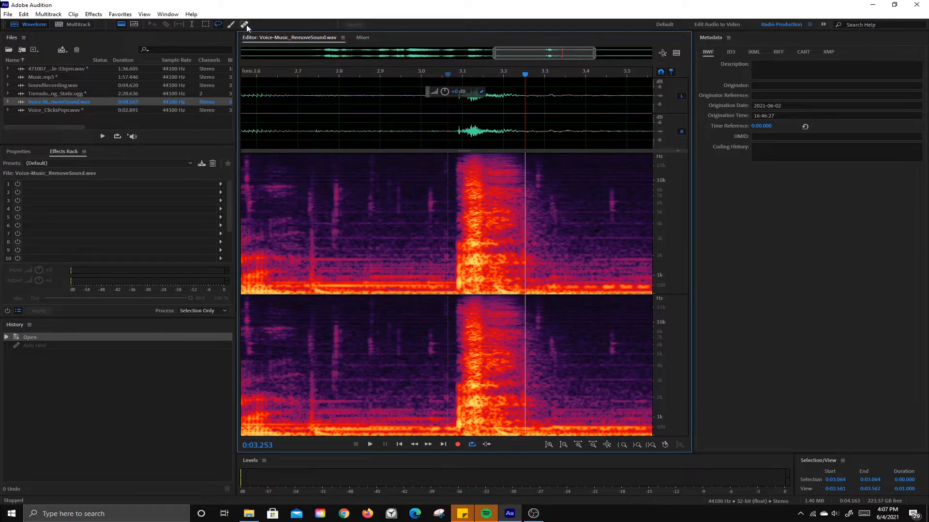
mouse_move(244, 25)
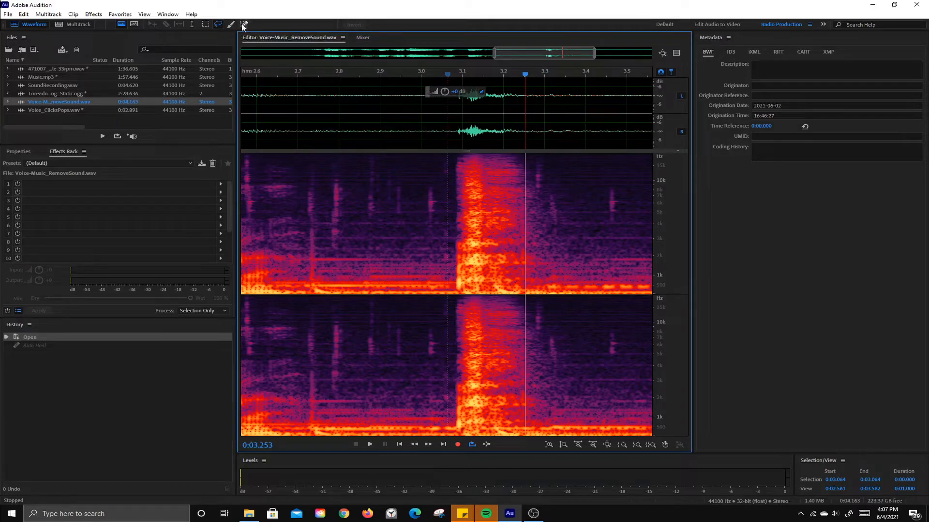
Spot-heal the cough band with the Spot Healing Brush and play back from 2.7 s
left_click(242, 24)
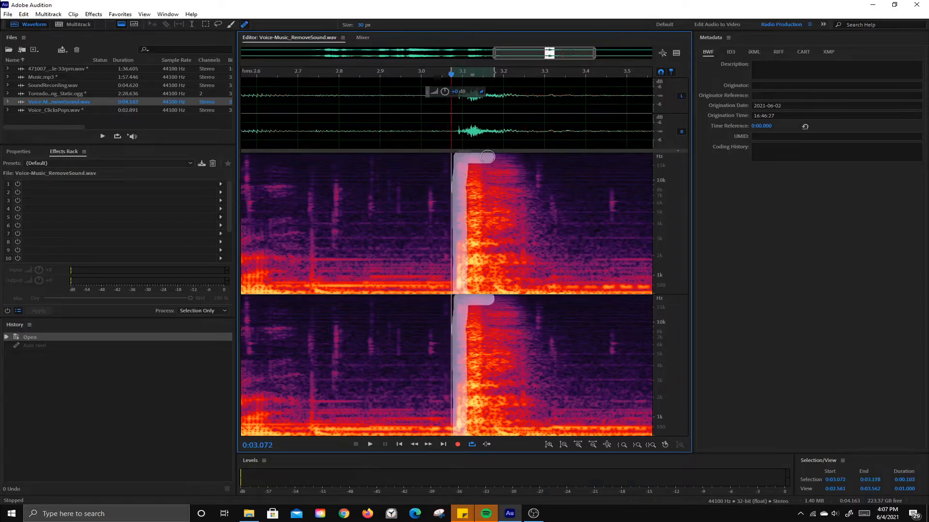
left_click_drag(486, 157, 556, 233)
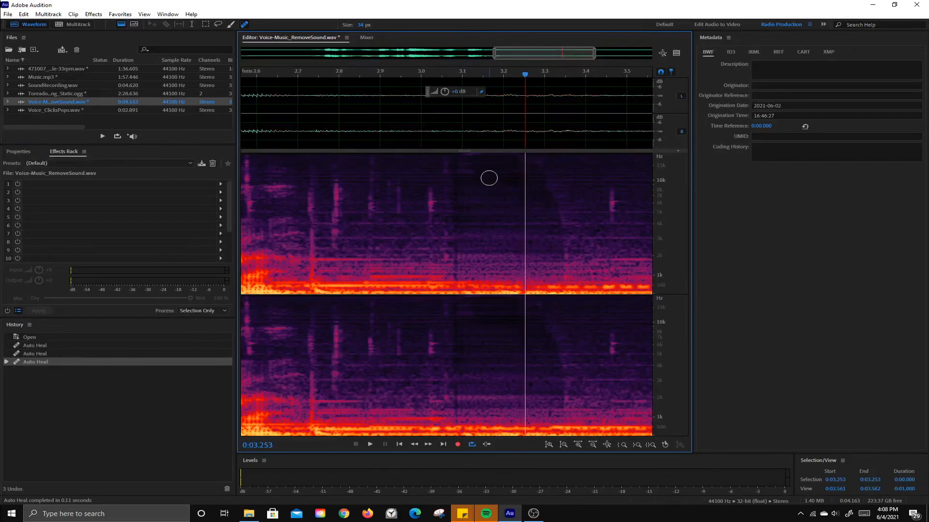
left_click(317, 71)
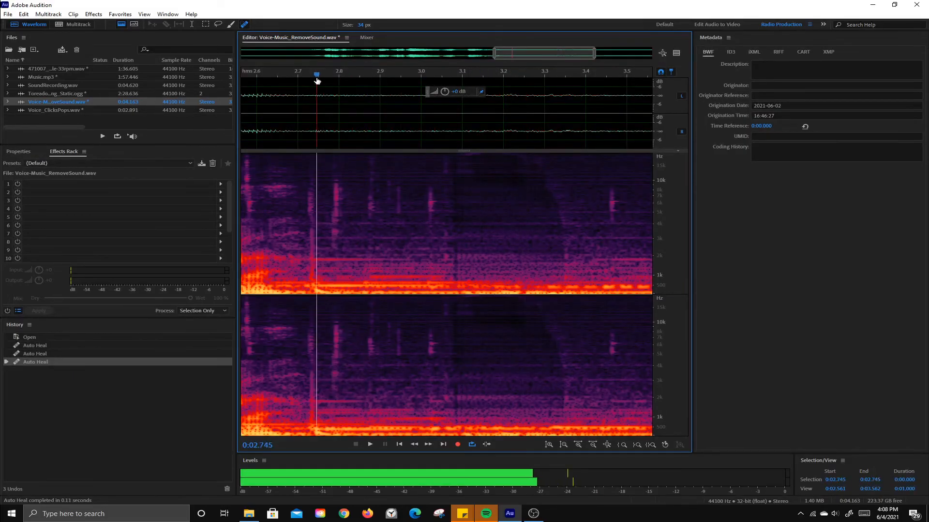